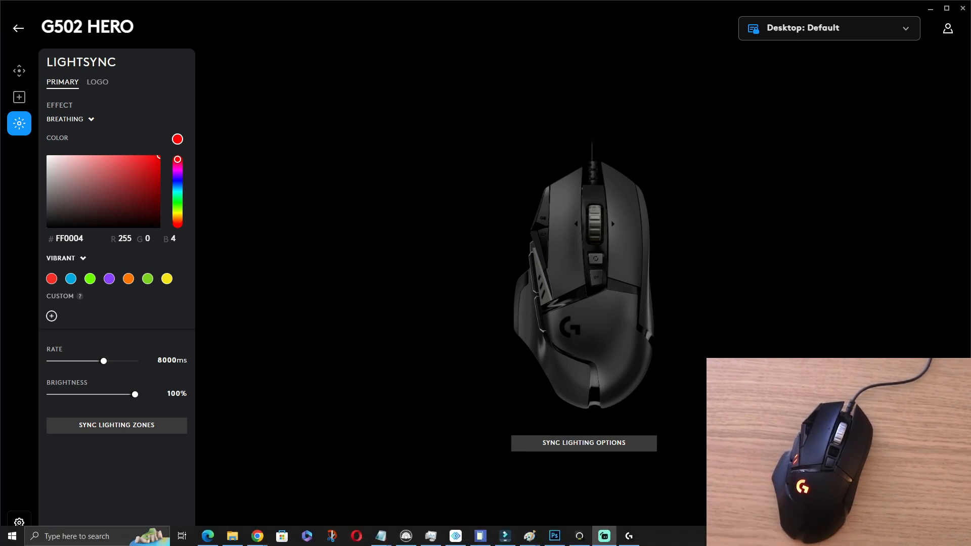
- Search 'logitech g' in a browser, visit the G HUB download page, and return to devices
right_click(255, 536)
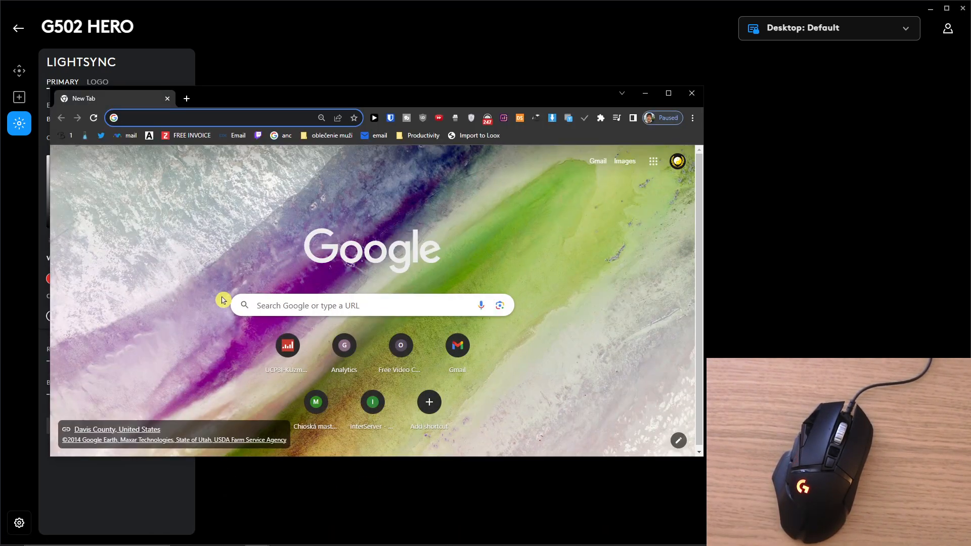
type("logitech g")
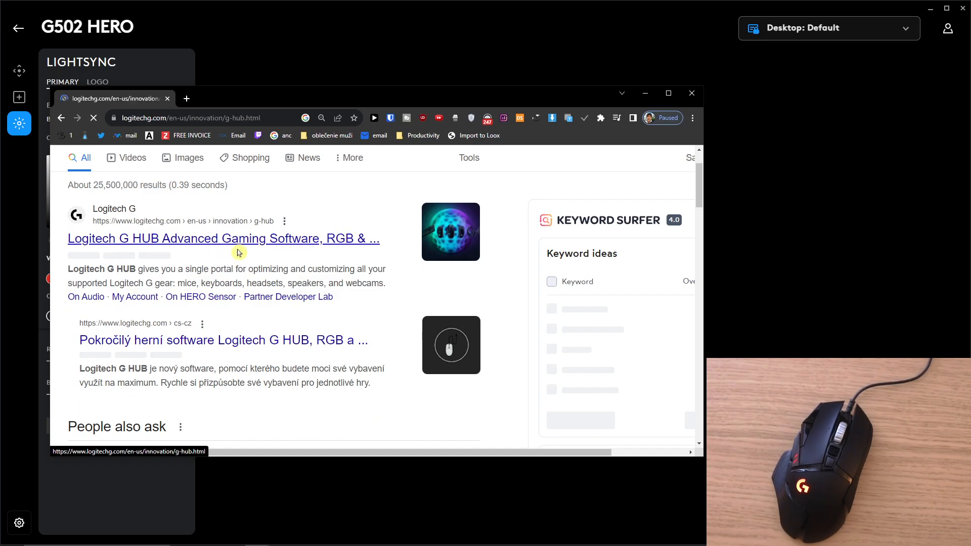
left_click(223, 238)
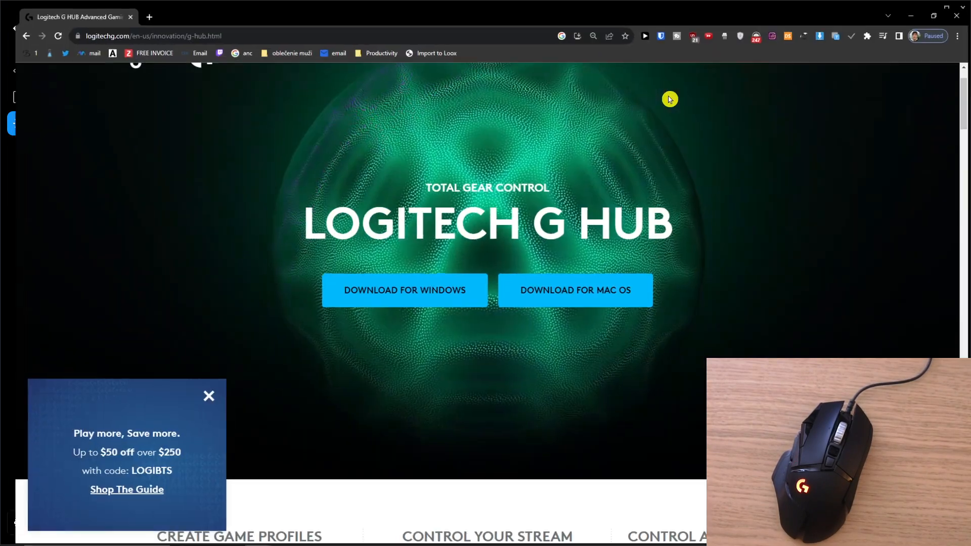
scroll("up", 3)
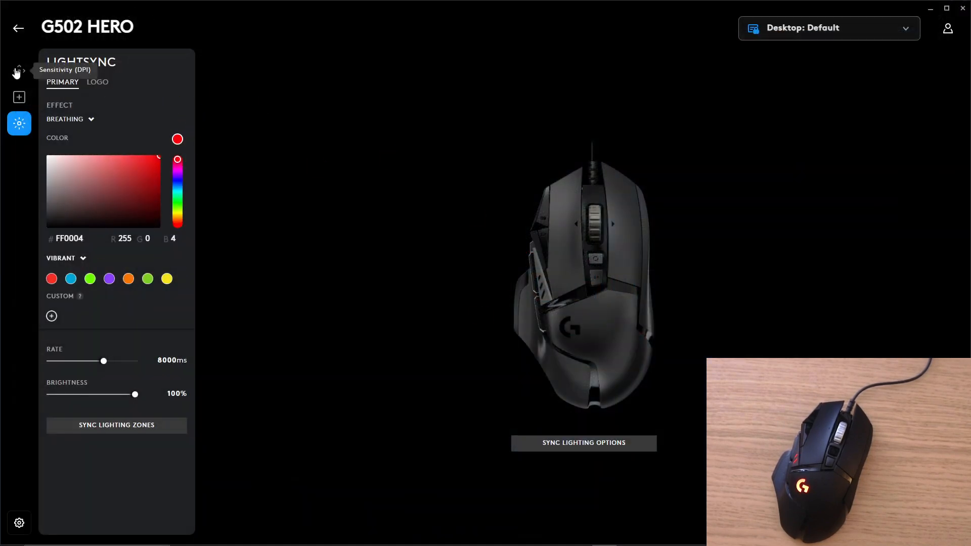
left_click(19, 27)
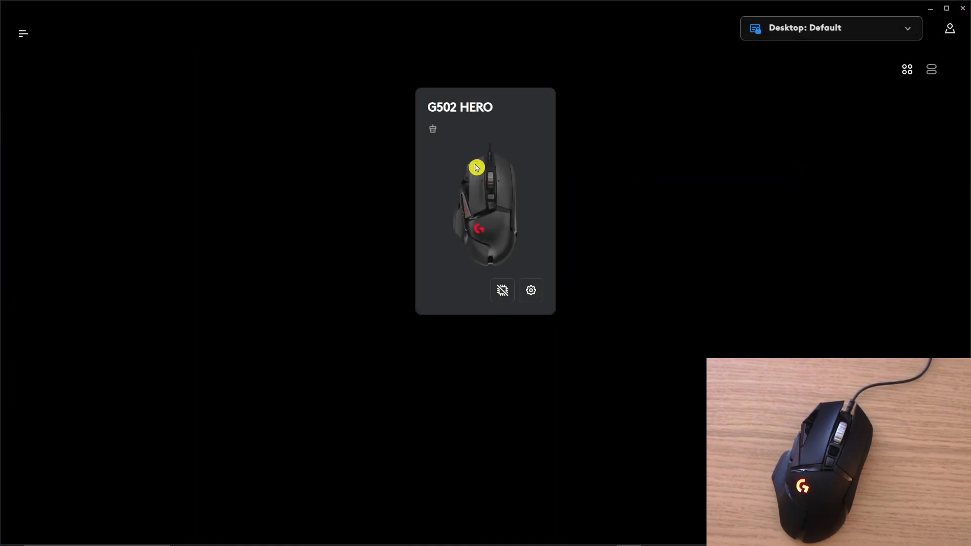
mouse_move(502, 290)
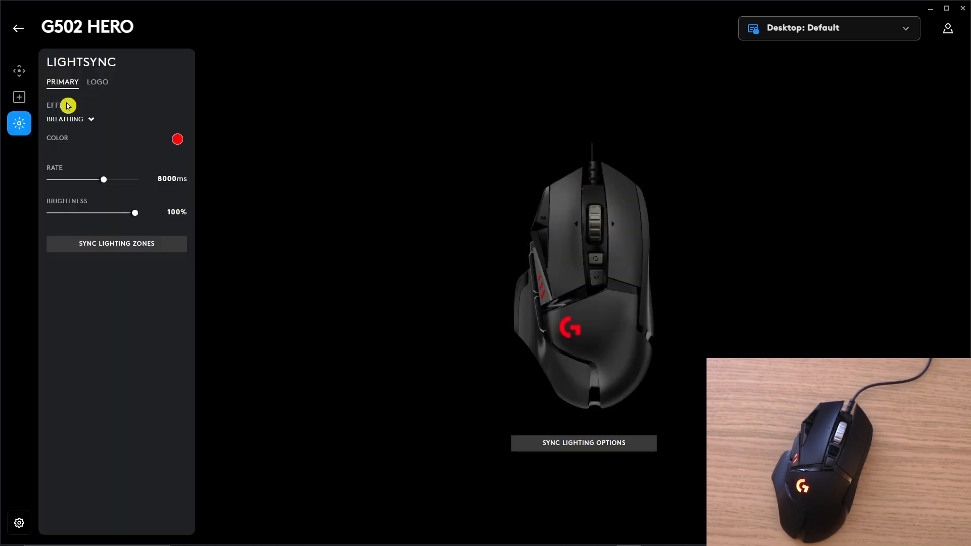
mouse_move(19, 97)
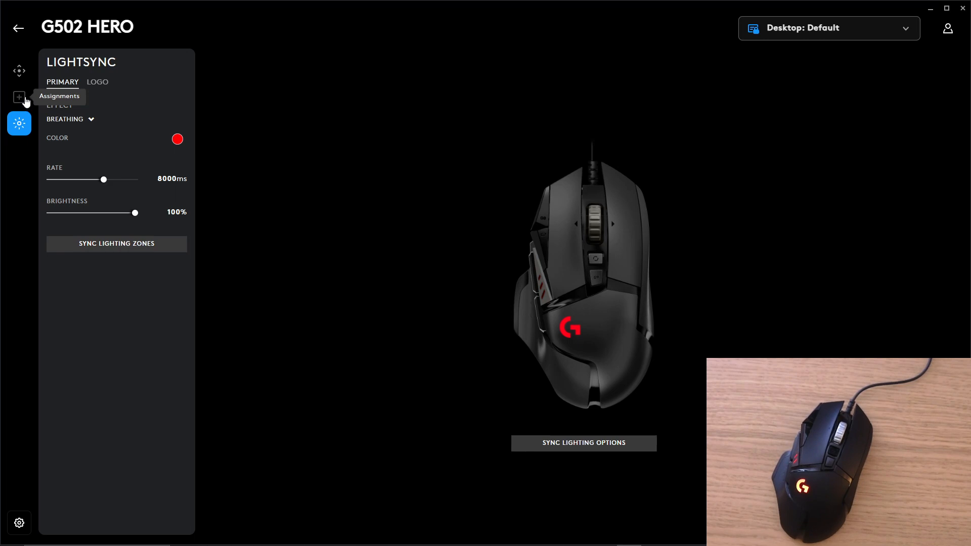
- Open the G502 HERO assignments, browse Actions, Macros and System, then return to Commands
left_click(19, 97)
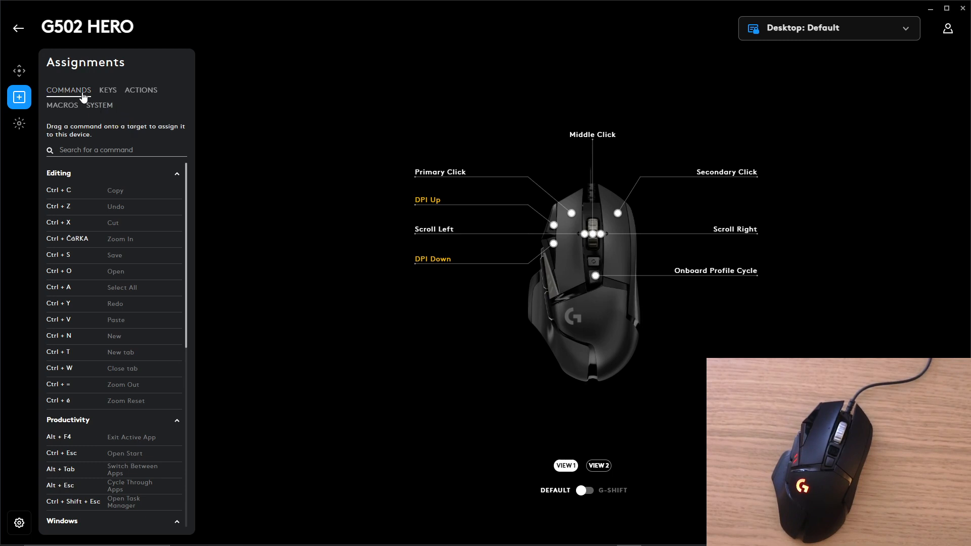
mouse_move(107, 94)
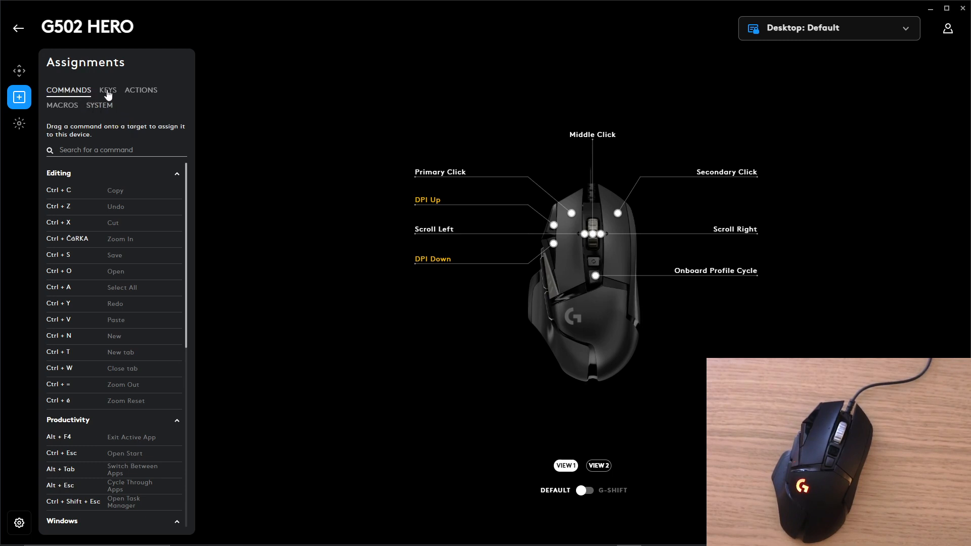
left_click(140, 90)
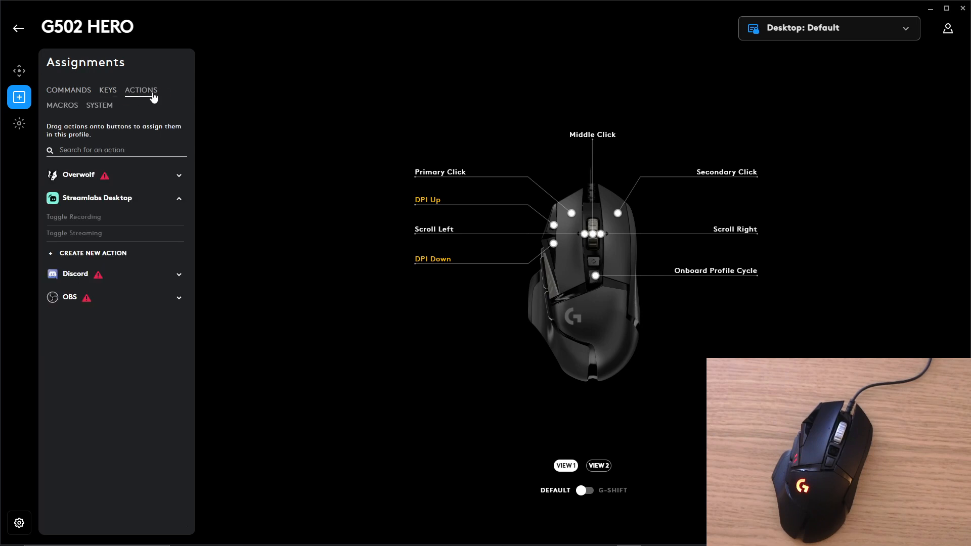
left_click(62, 105)
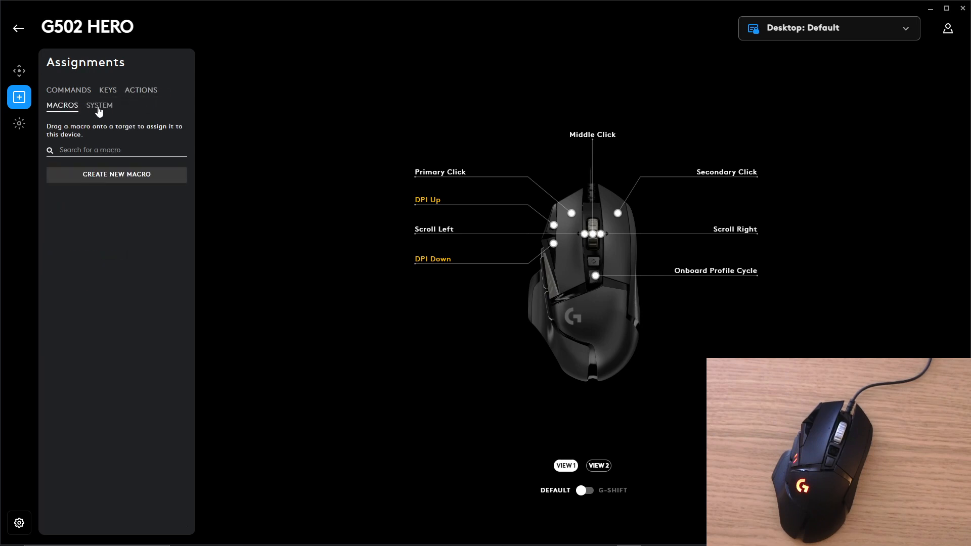
left_click(99, 105)
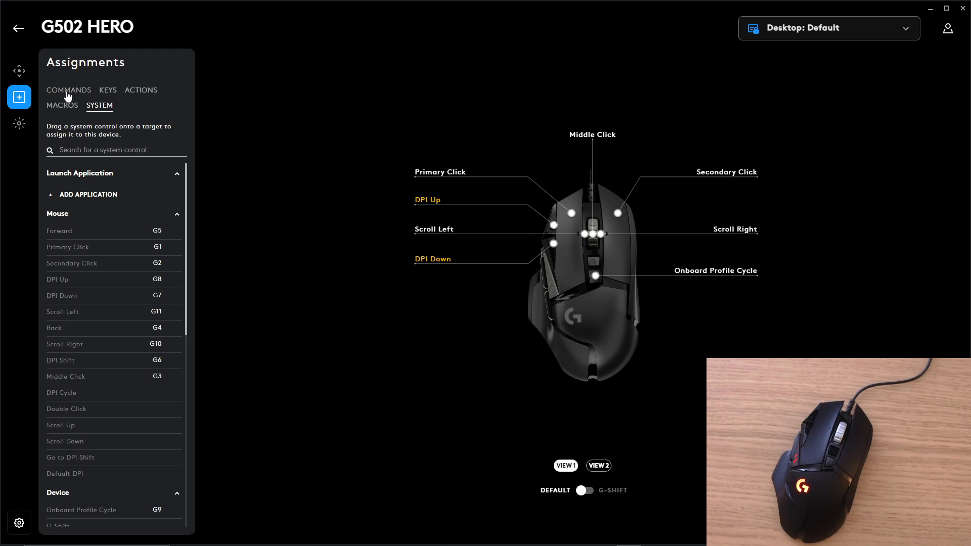
left_click(68, 90)
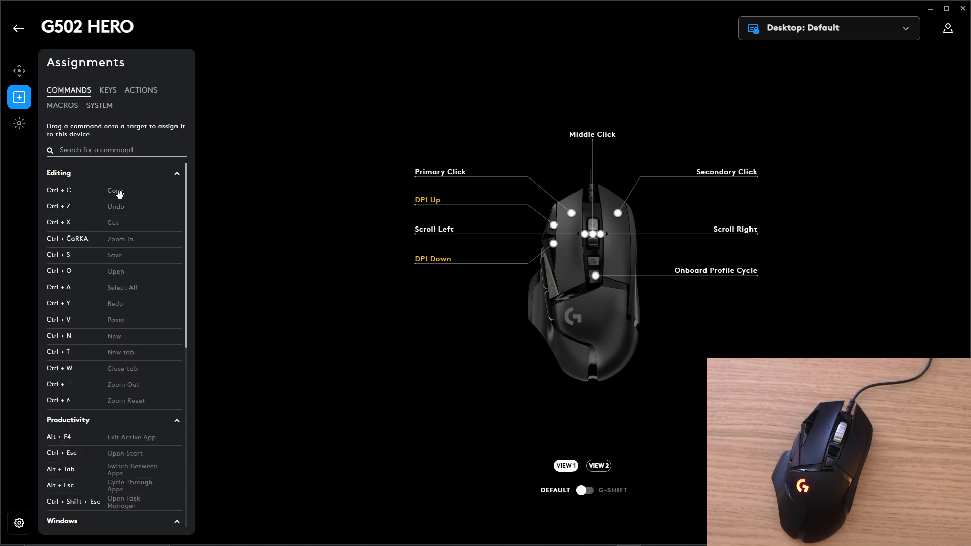
mouse_move(90, 193)
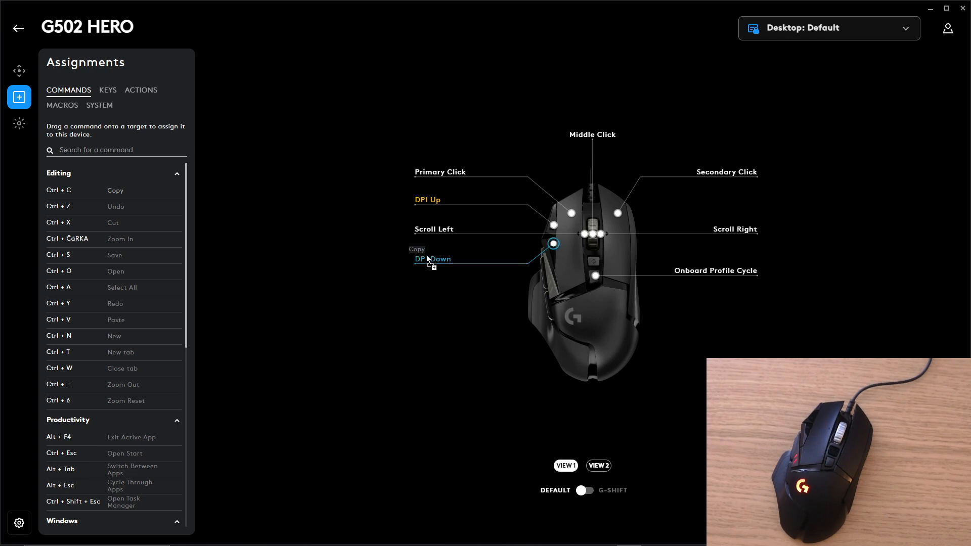
- Drag Copy onto the middle click button and scroll down the commands list
left_click_drag(430, 263, 598, 141)
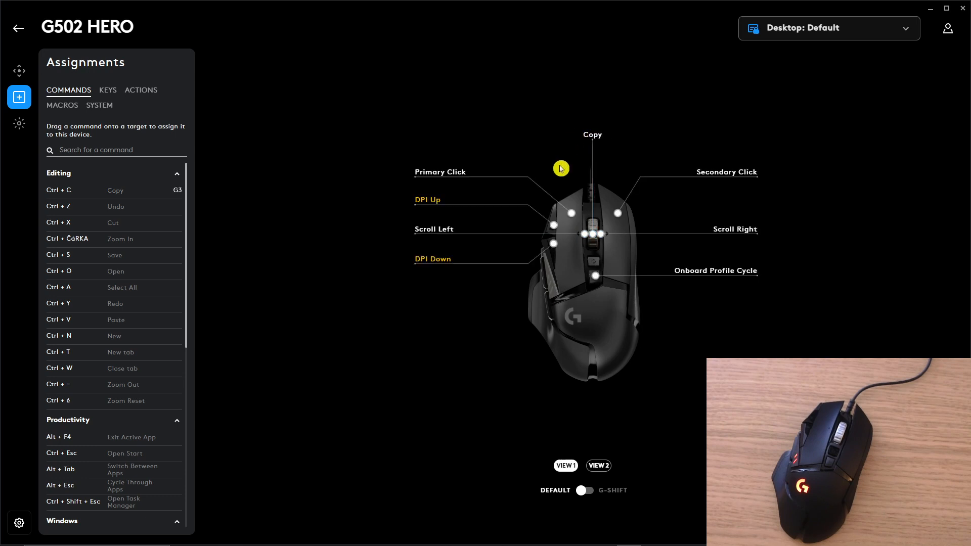
mouse_move(83, 211)
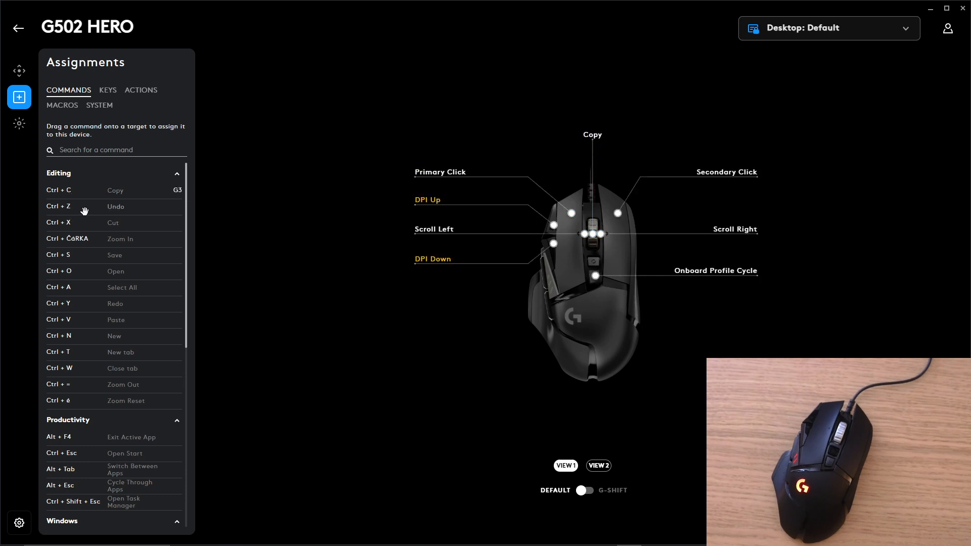
mouse_move(110, 309)
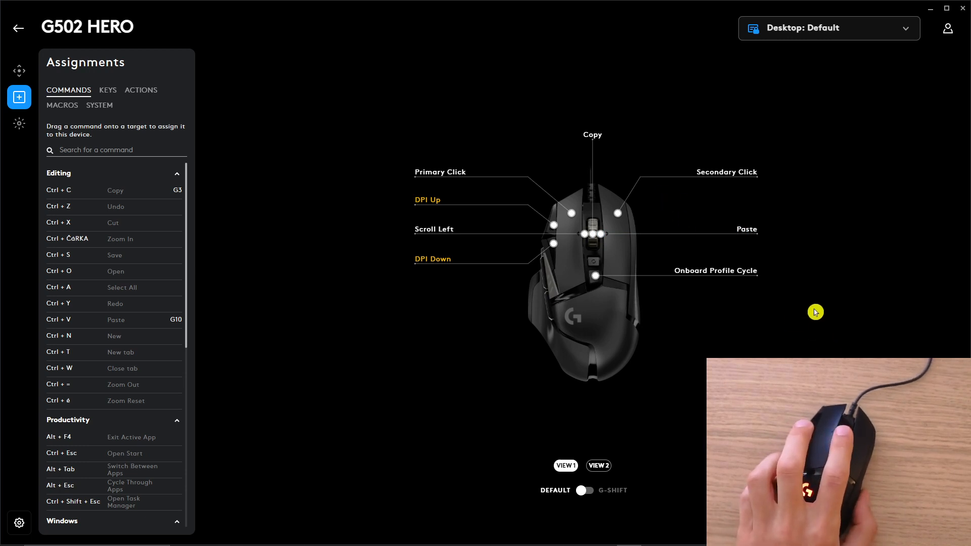
mouse_move(826, 310)
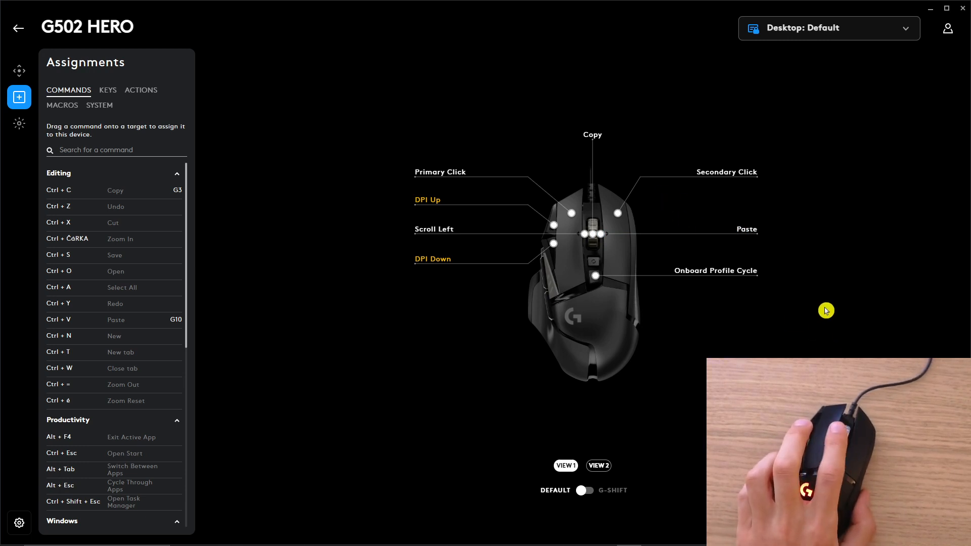
mouse_move(97, 214)
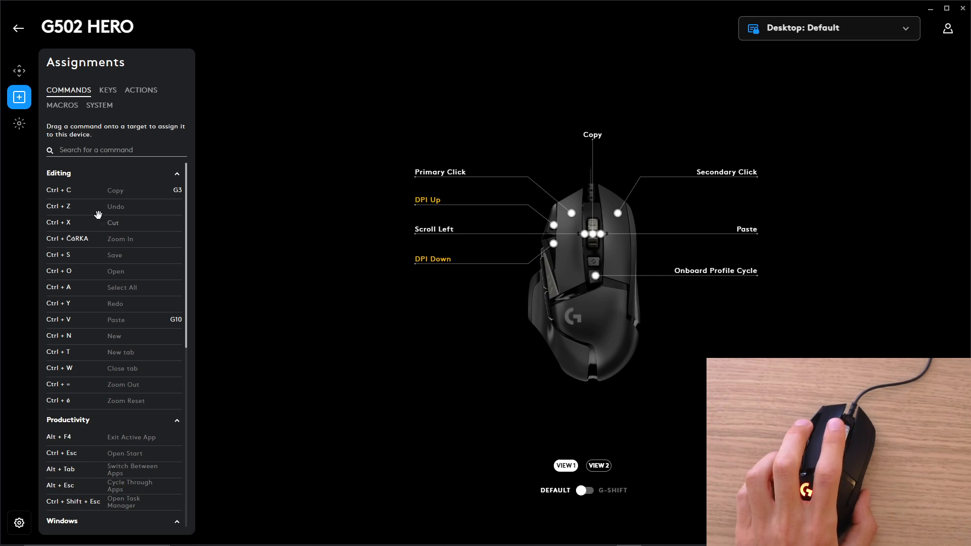
scroll("down", 3)
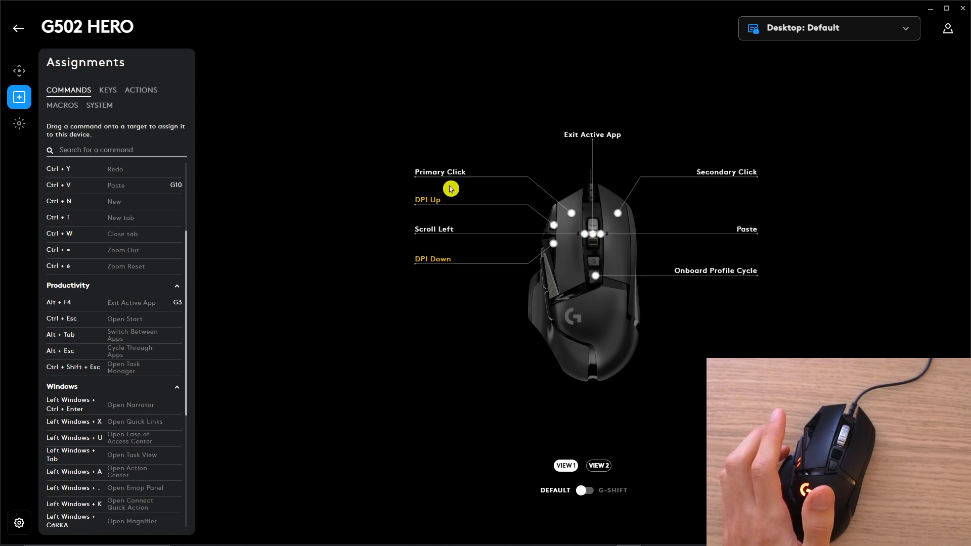
mouse_move(108, 334)
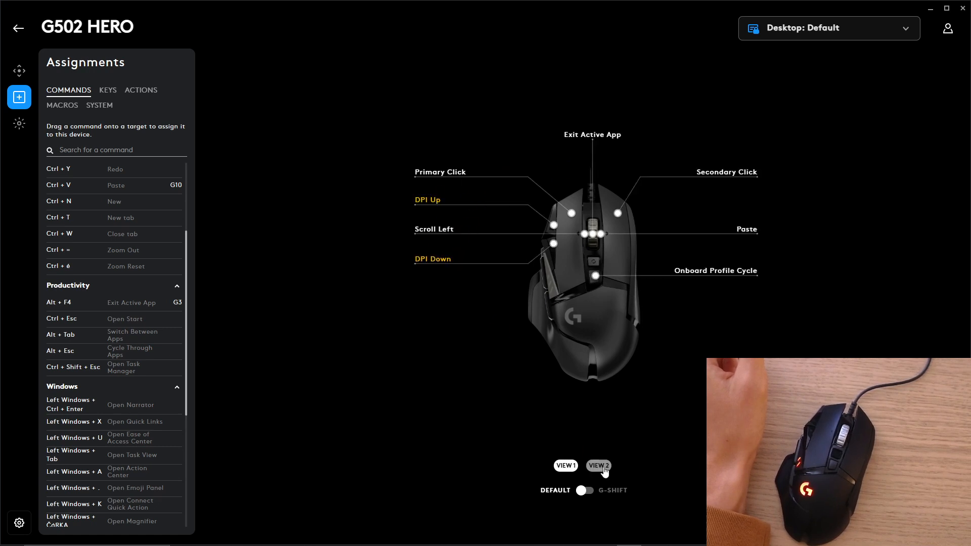
- Switch to the side view showing the DPI Shift, Forward and Back buttons
left_click(565, 465)
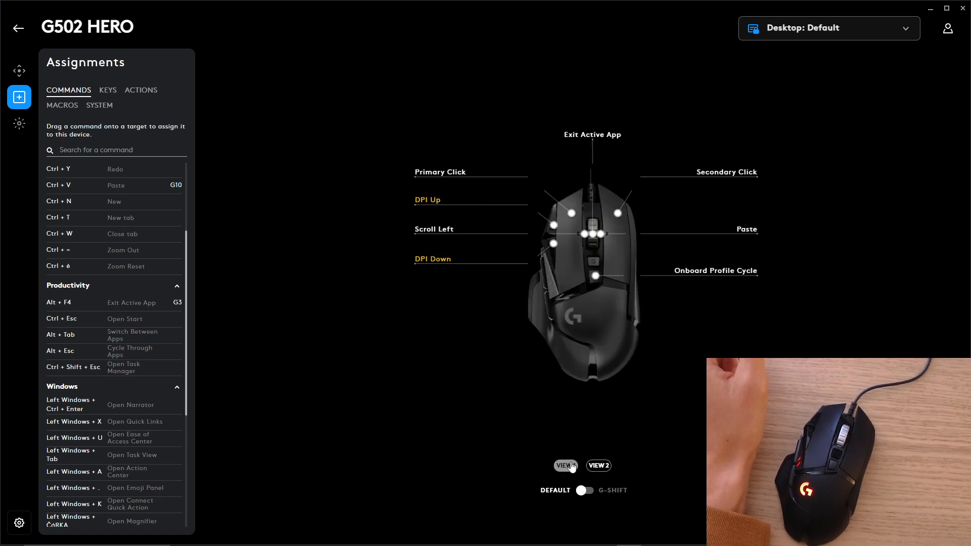
left_click(597, 465)
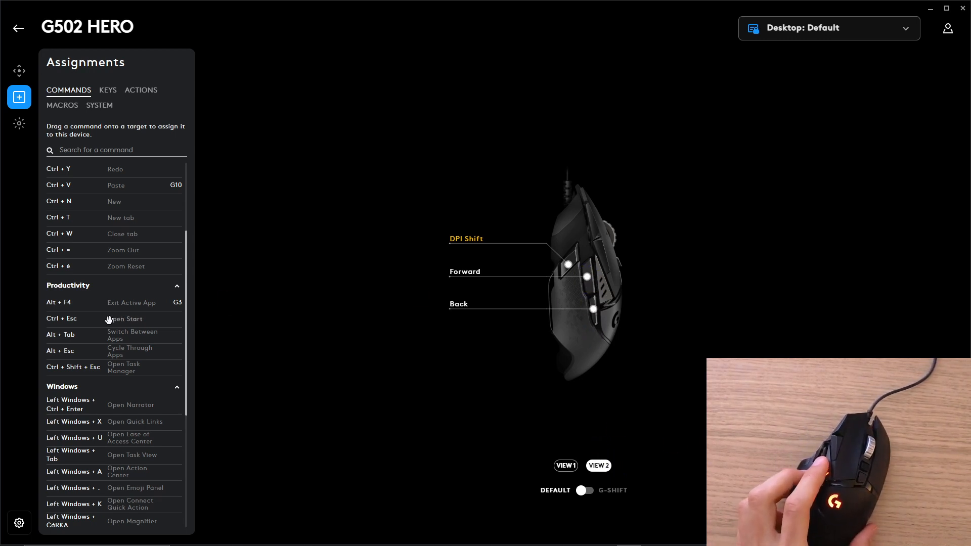
scroll("down", 3)
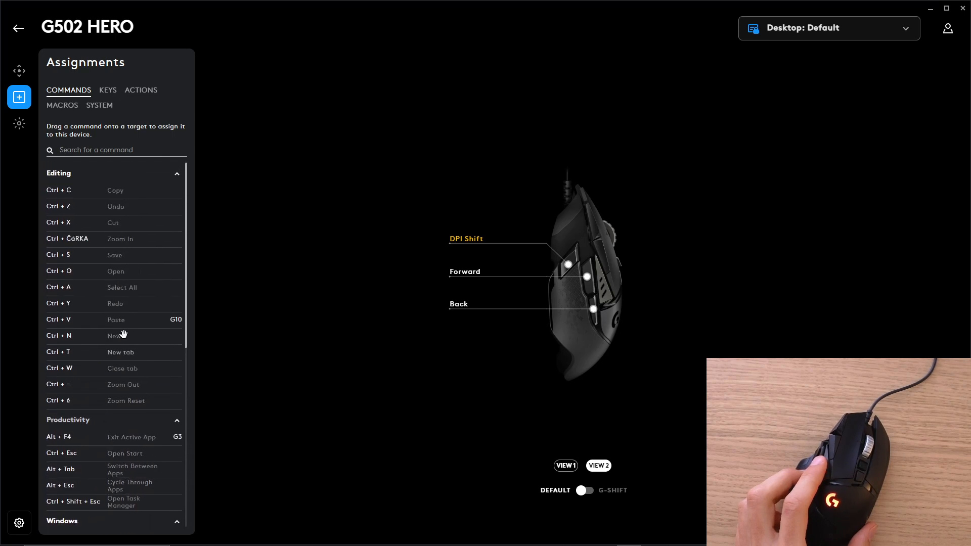
mouse_move(118, 246)
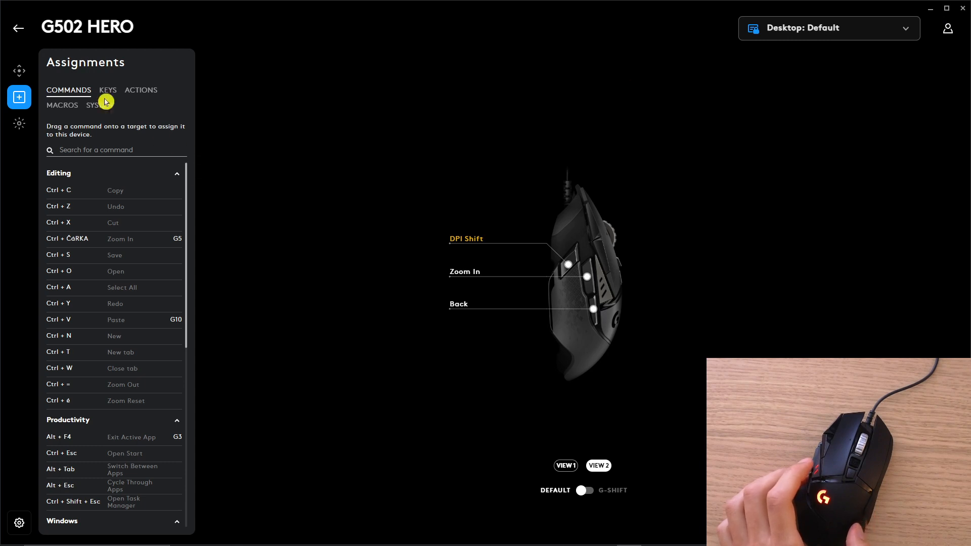
- Scroll through the Keys list, then show integration actions like Overwolf and OBS
left_click(108, 90)
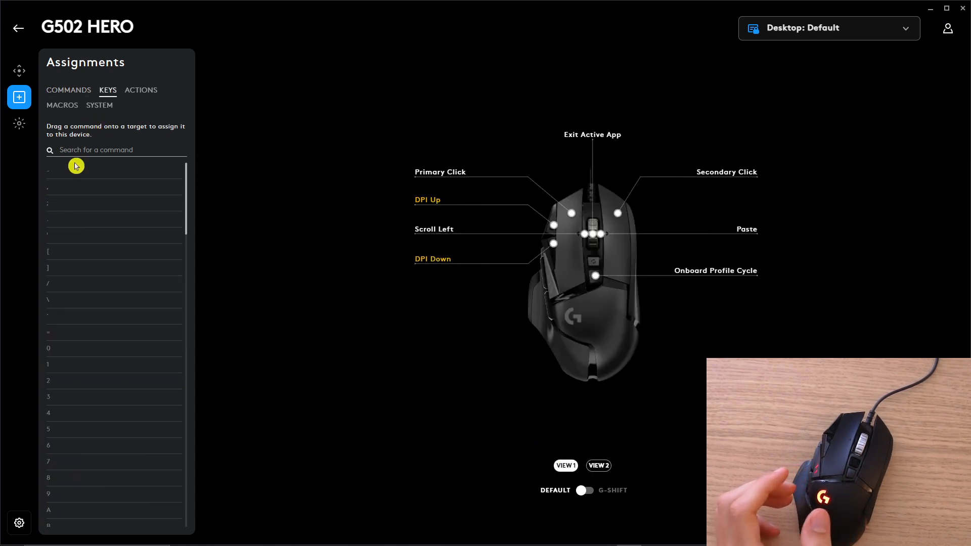
scroll("down", 3)
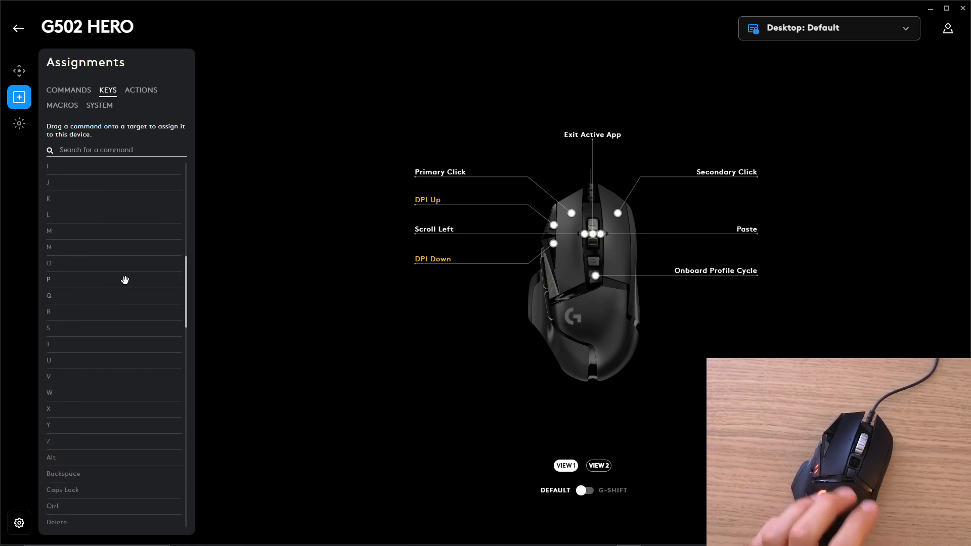
scroll("down", 3)
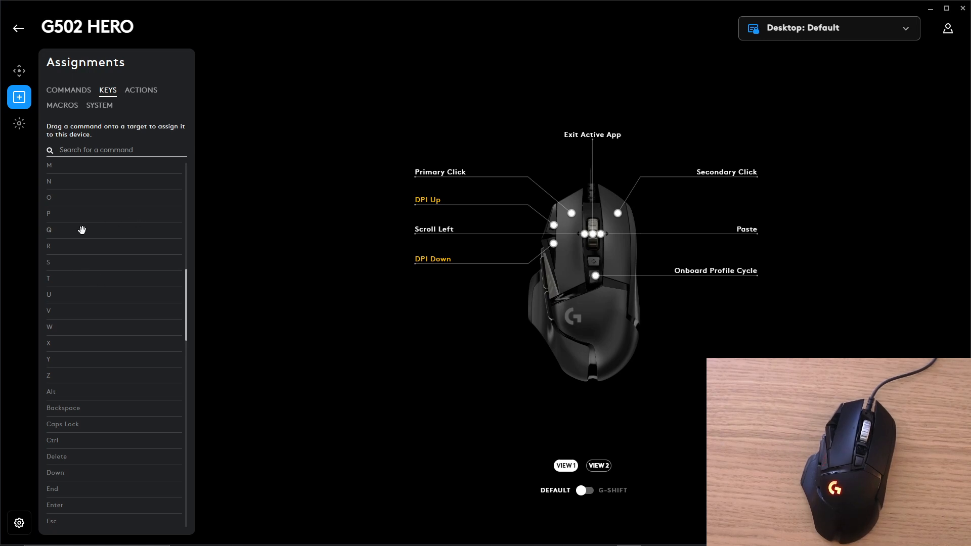
scroll("down", 3)
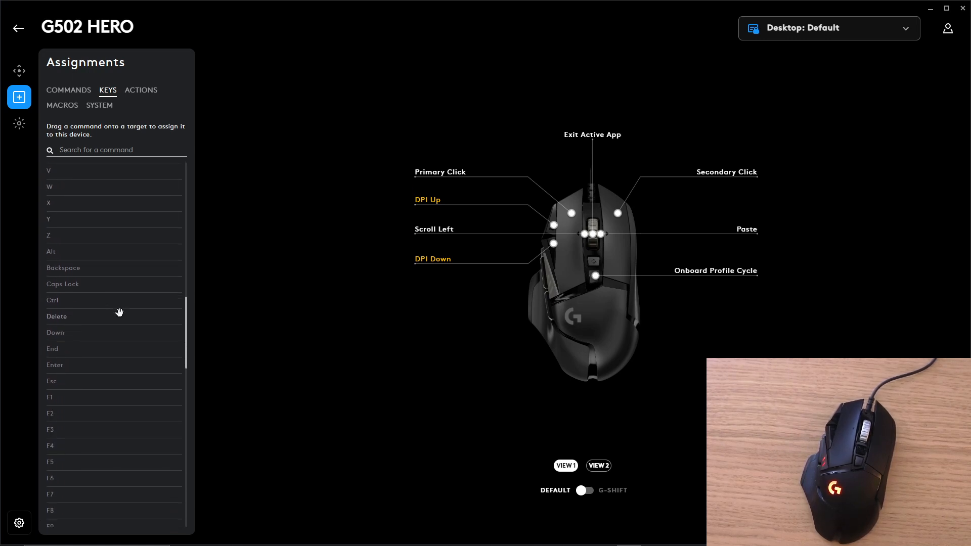
scroll("down", 3)
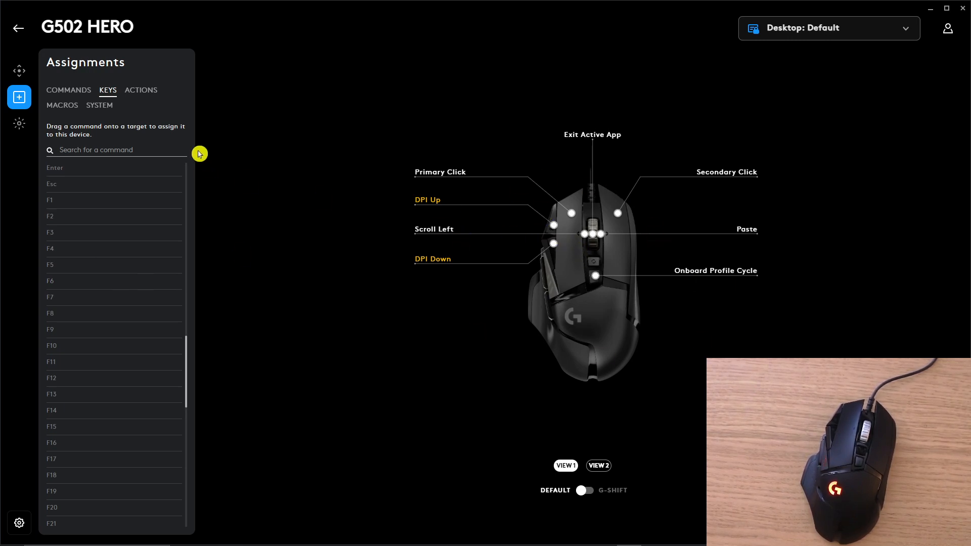
left_click(141, 90)
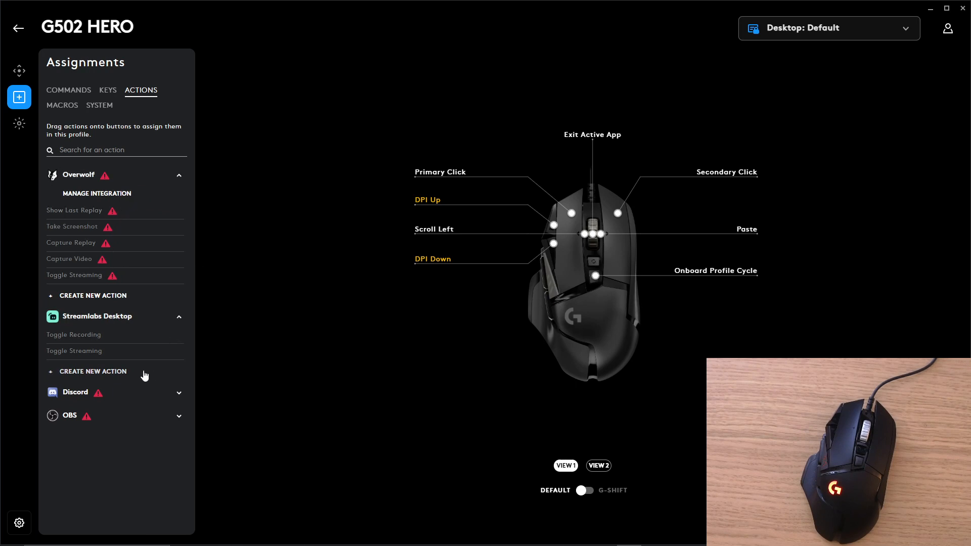
- Reveal more integration actions, then show the empty Macros list
left_click(74, 392)
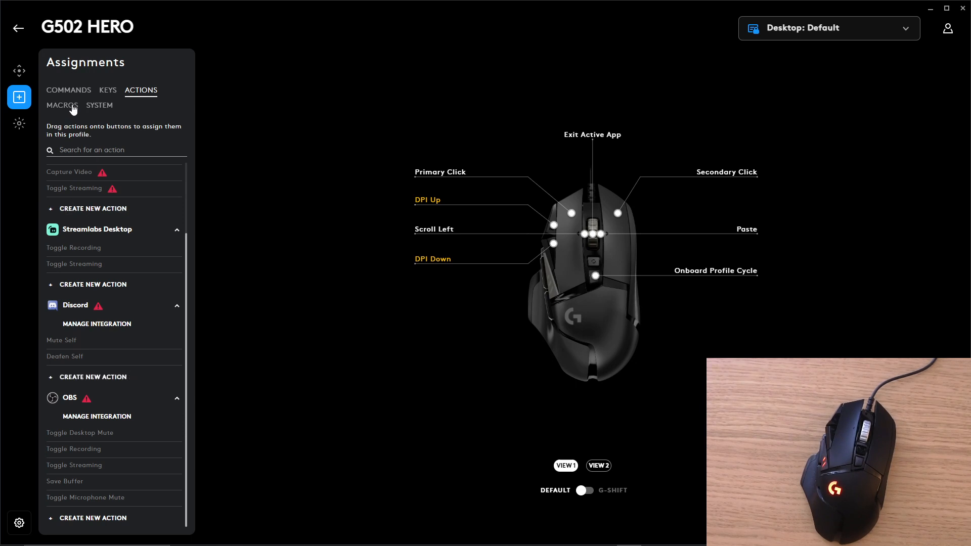
left_click(62, 105)
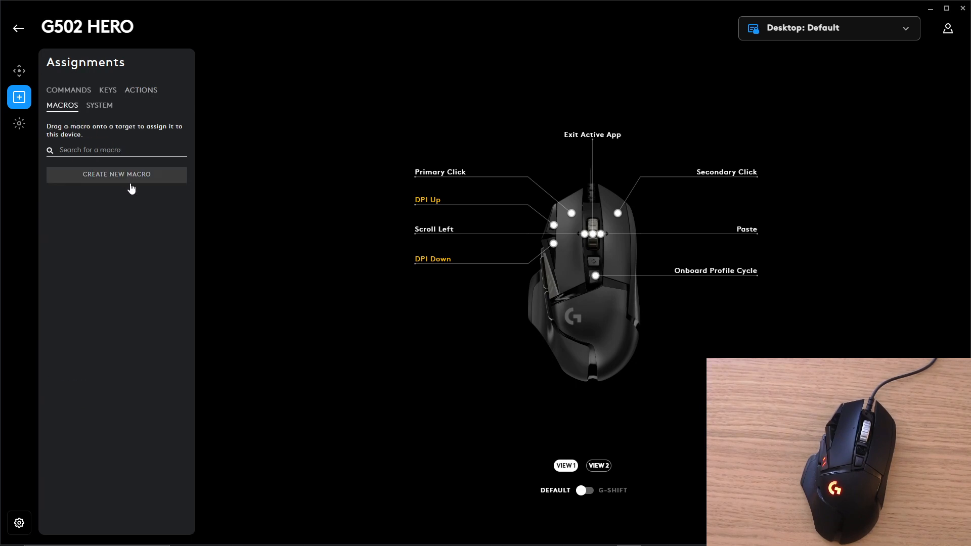
- Create a new macro named 'gg' with the Toggle macro type
left_click(116, 174)
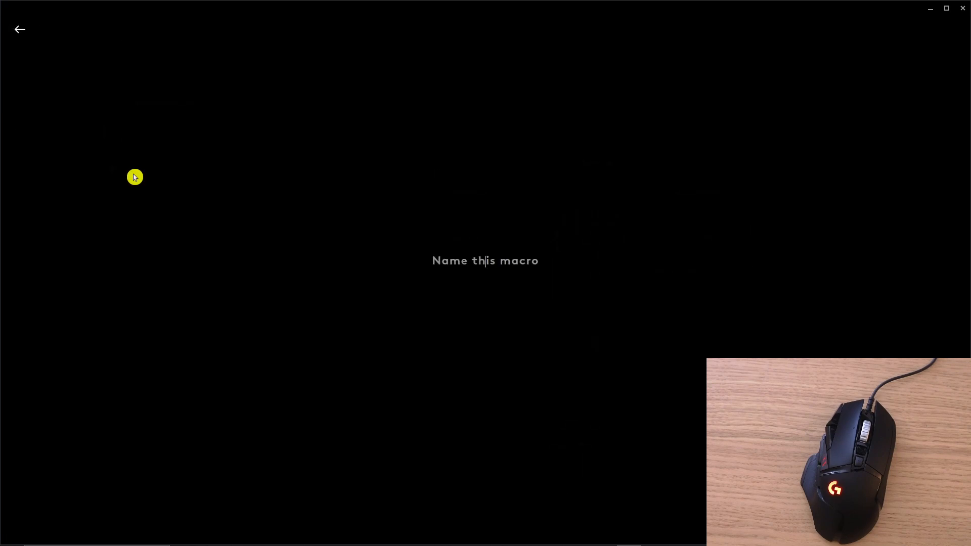
type("gg")
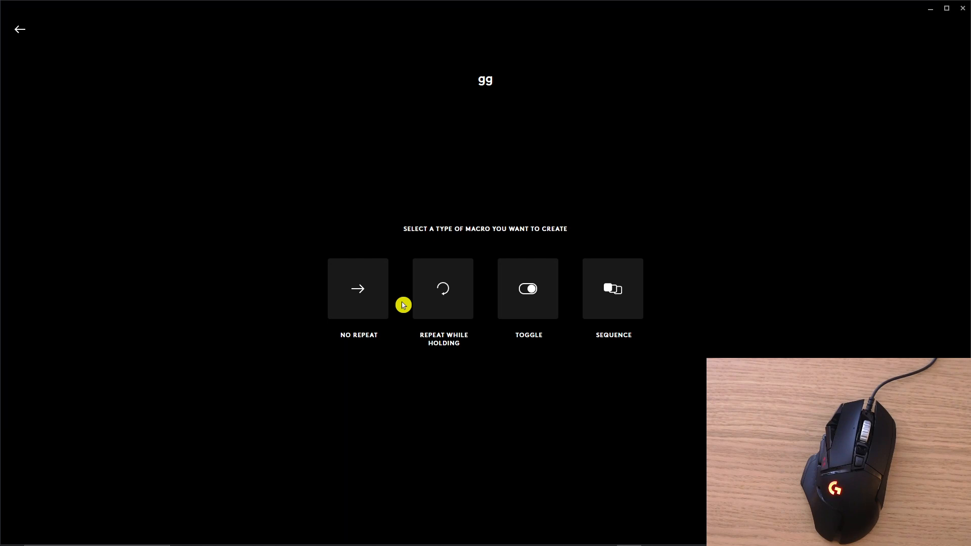
left_click(443, 288)
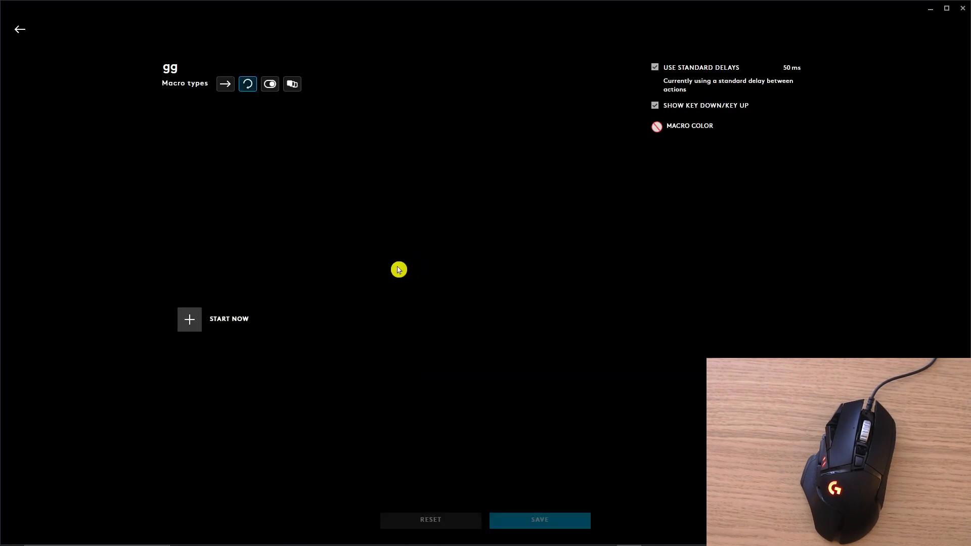
left_click(188, 319)
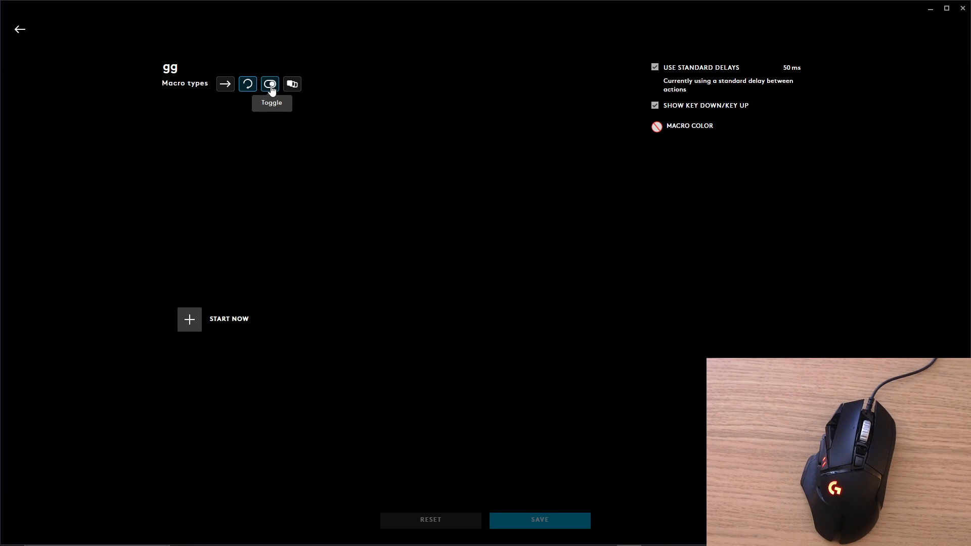
left_click(189, 319)
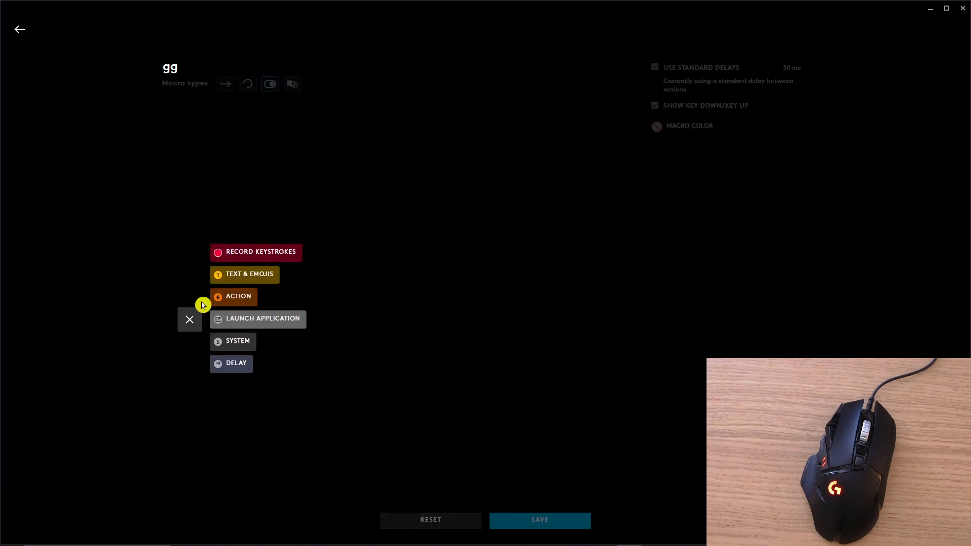
left_click(237, 296)
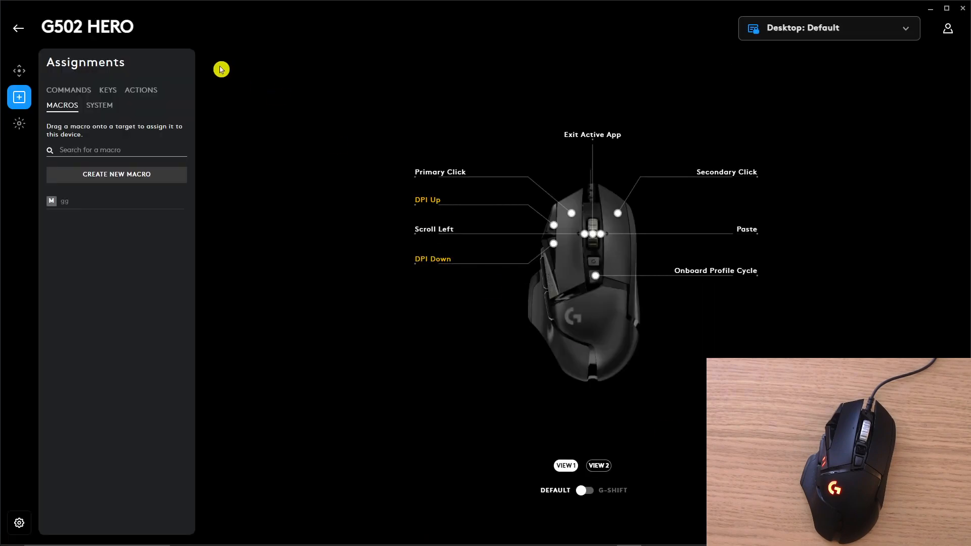
- Scroll through the System controls list, then return to the Commands list
left_click(99, 105)
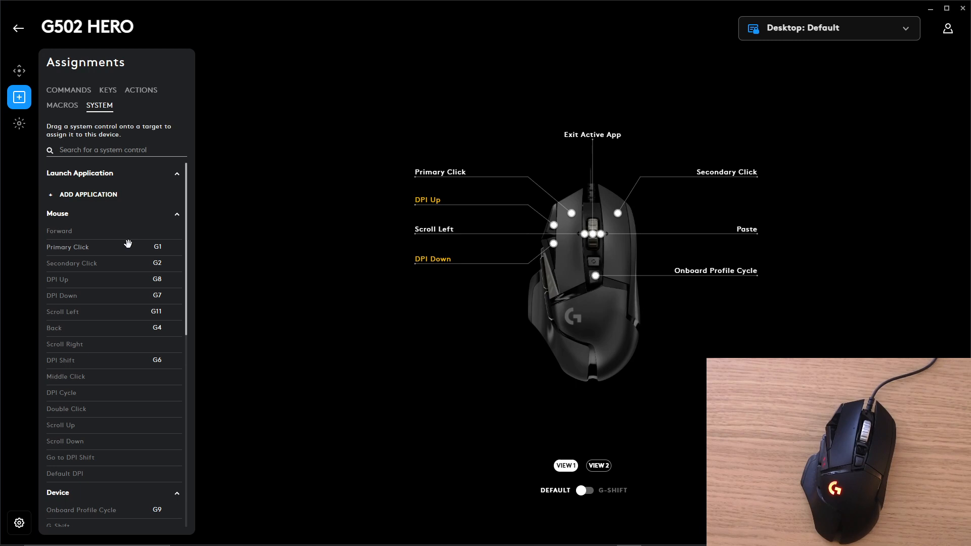
mouse_move(135, 259)
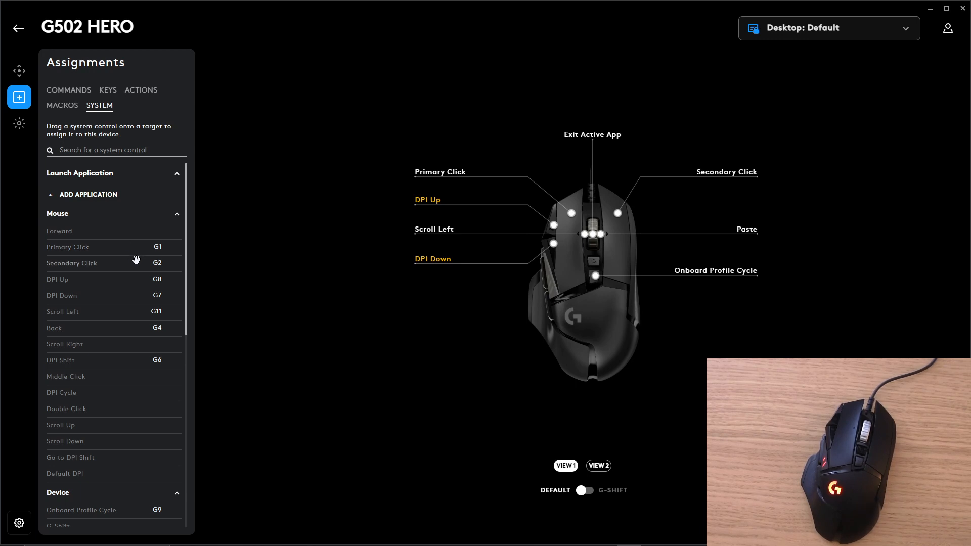
scroll("down", 3)
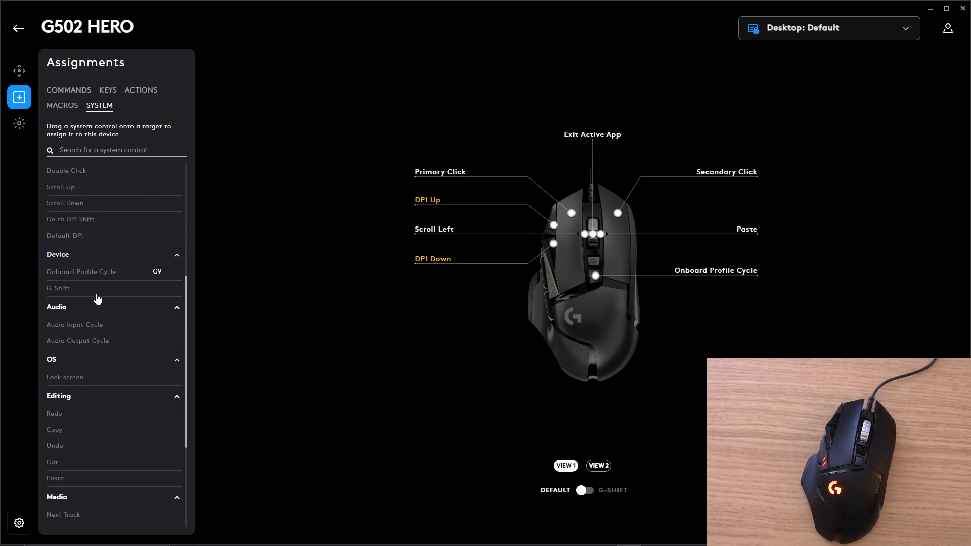
scroll("down", 3)
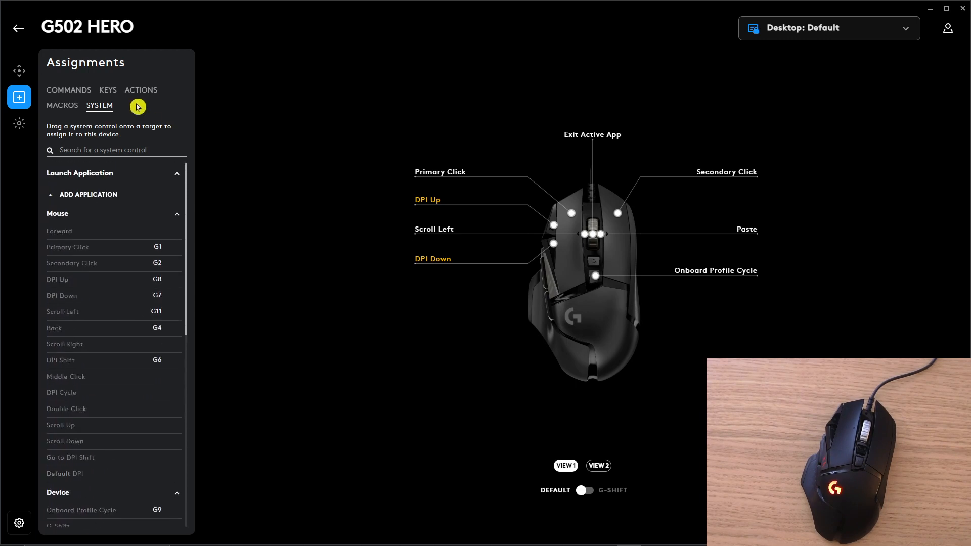
left_click(69, 90)
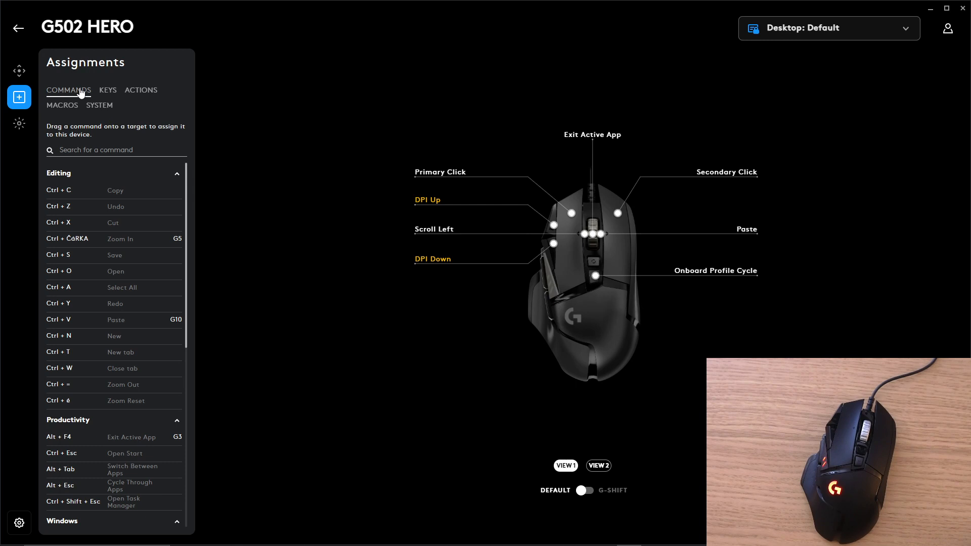